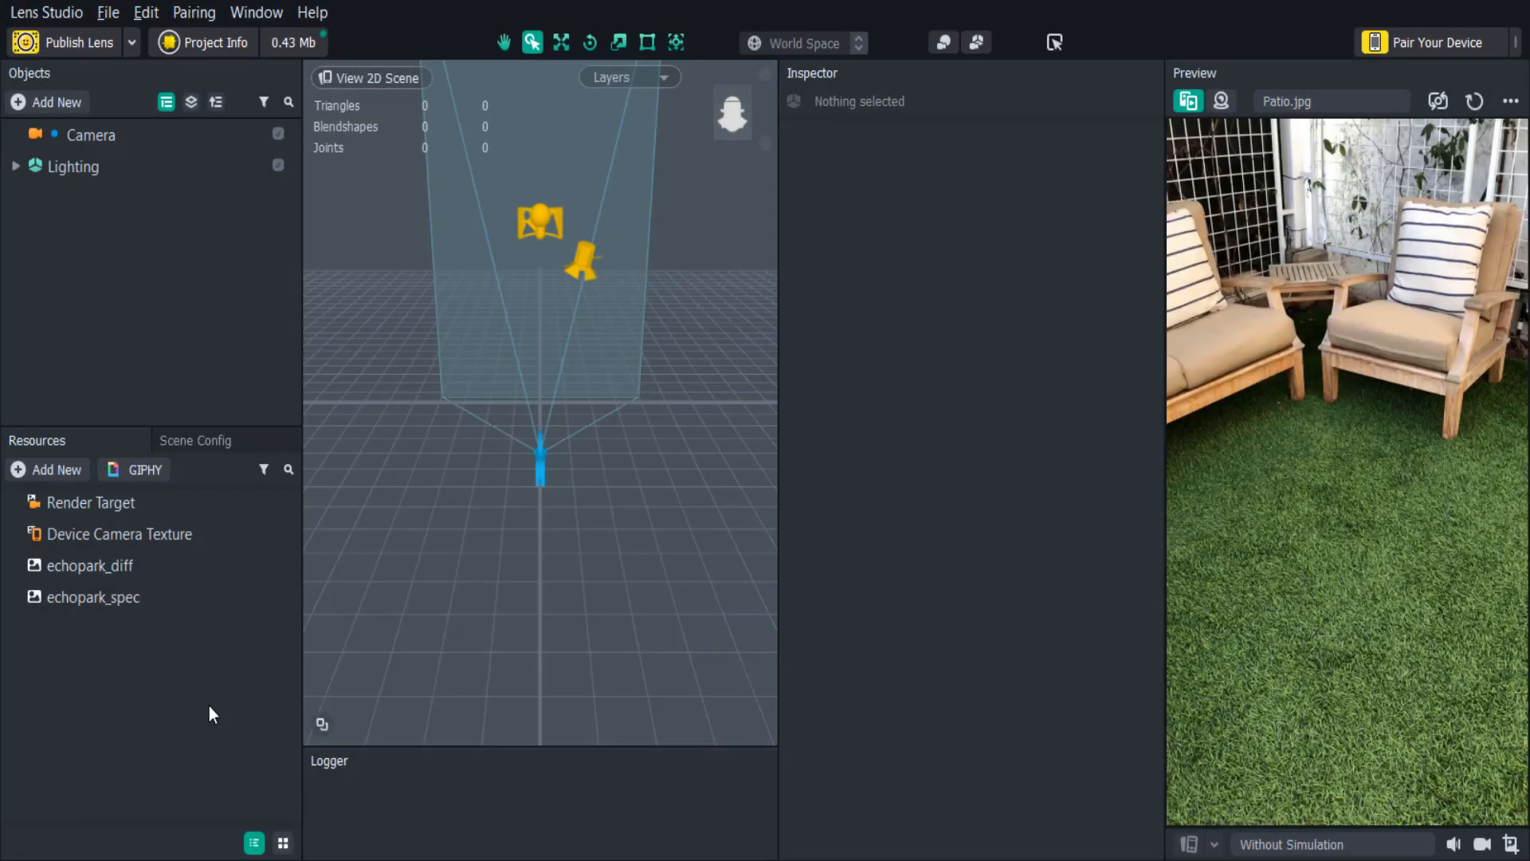
Import the Tween asset so TweenManager and example tween objects appear in the Objects panel
left_click(46, 102)
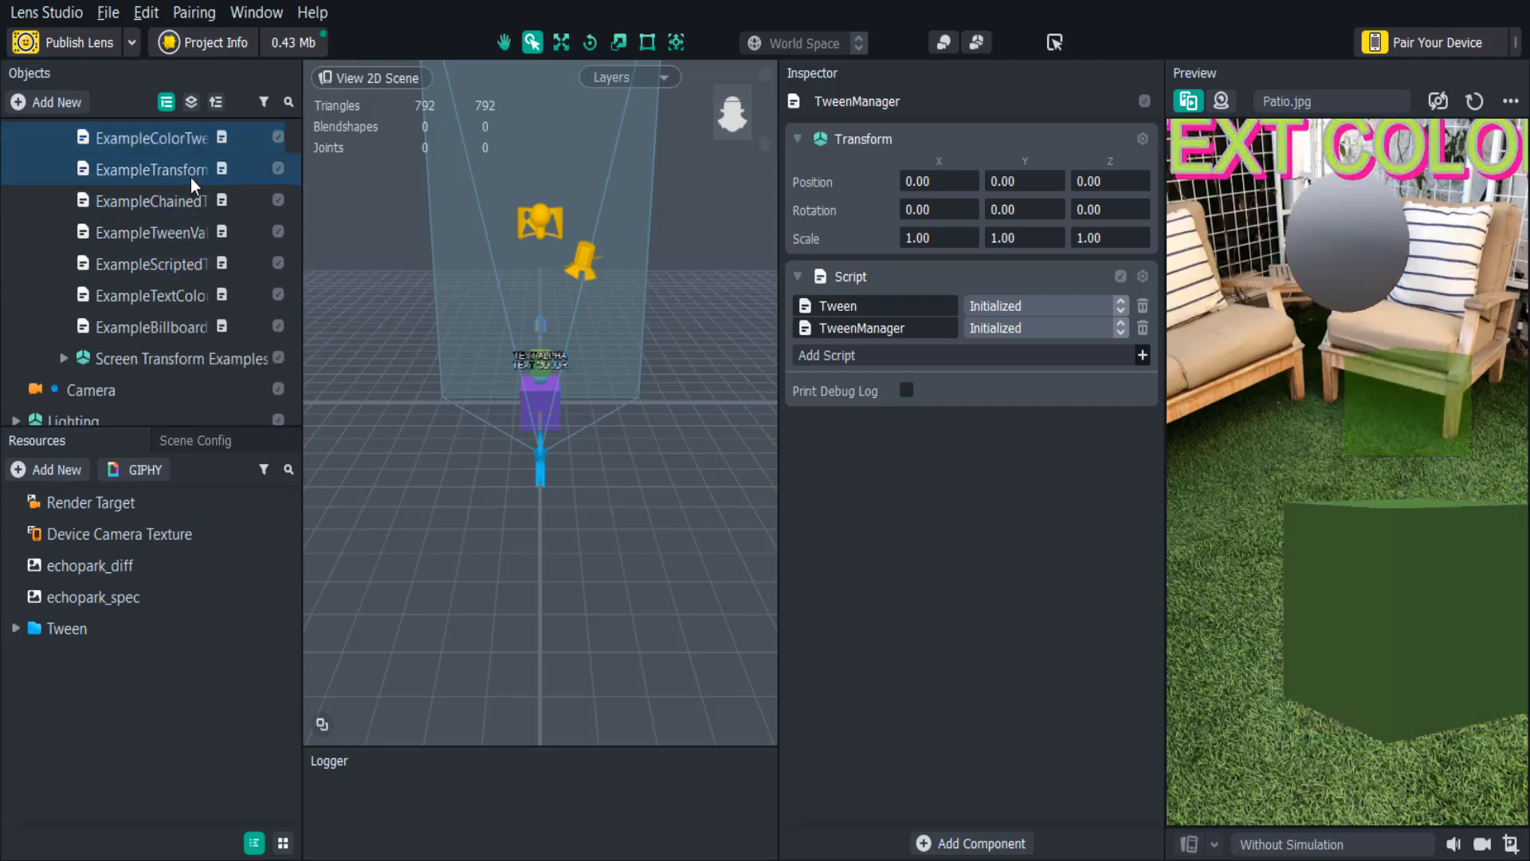
Inspect the transform, color and screen-transform-anchor example tweens, then delete the Examples object
left_click(151, 169)
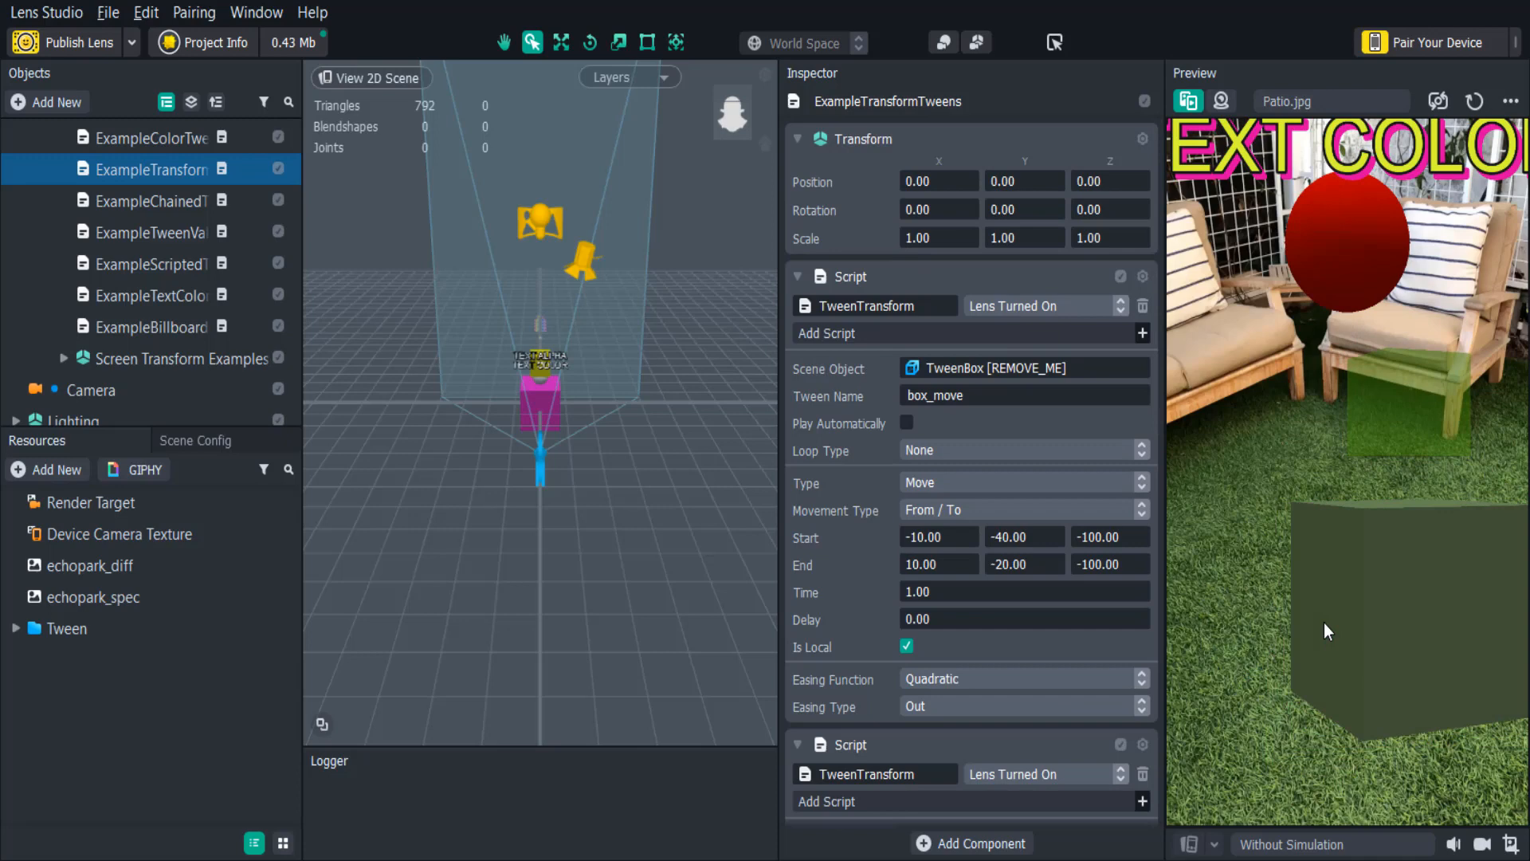
left_click(151, 137)
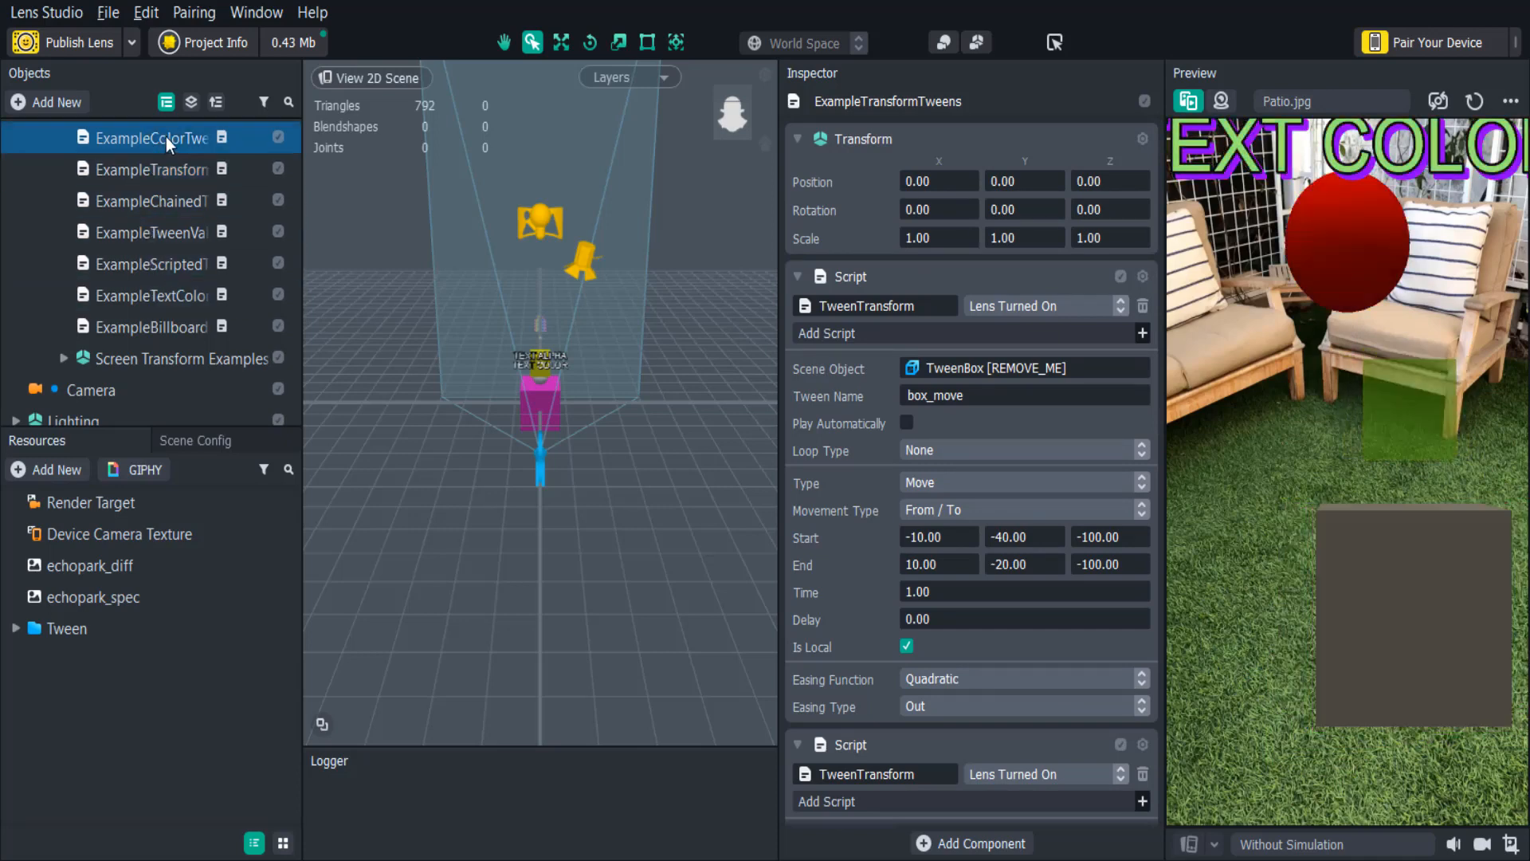
left_click(148, 138)
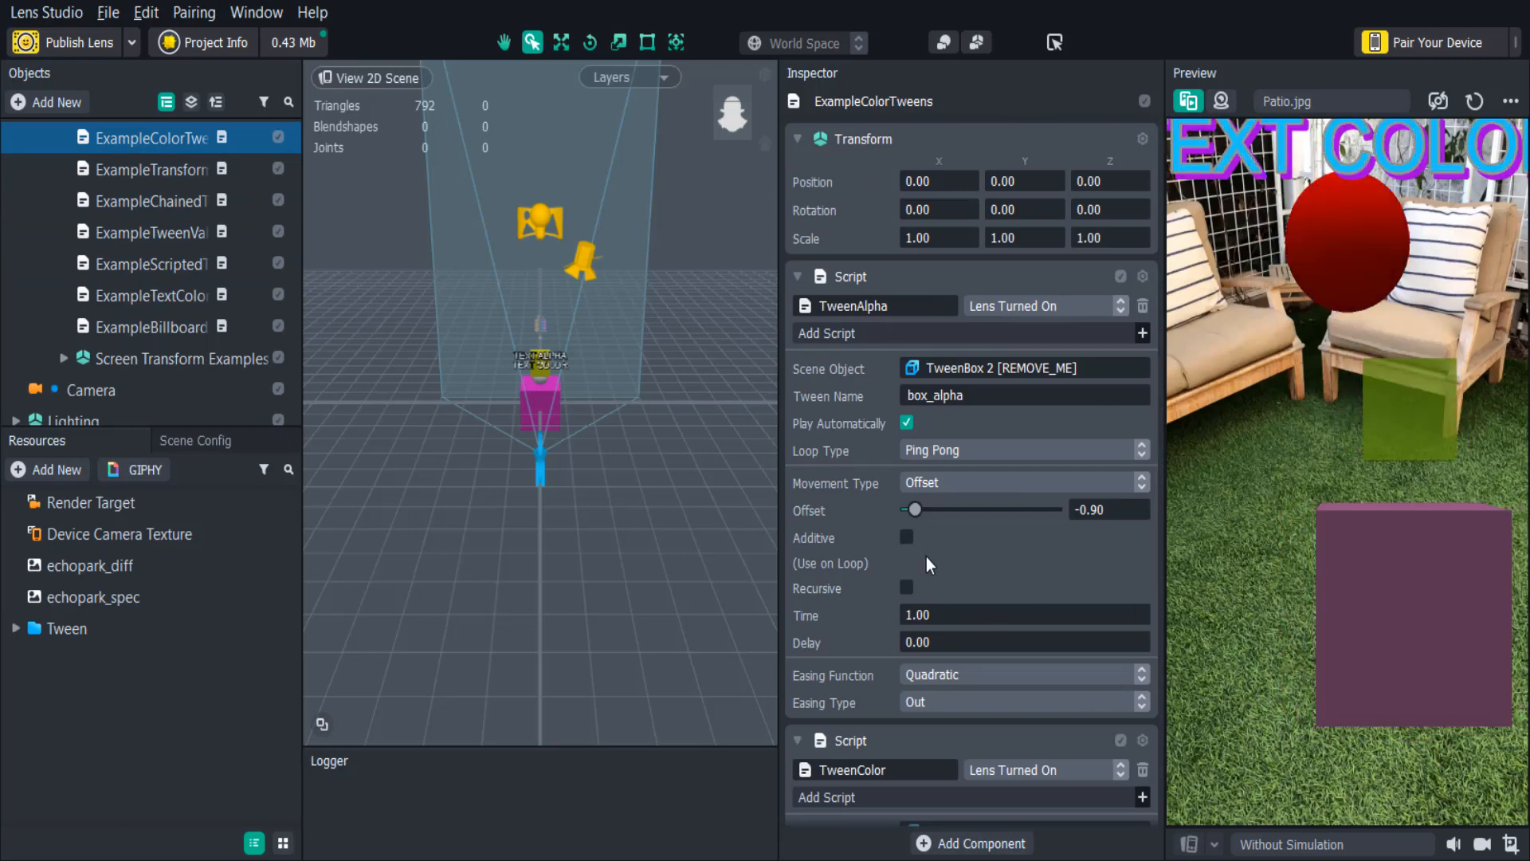
left_click(64, 359)
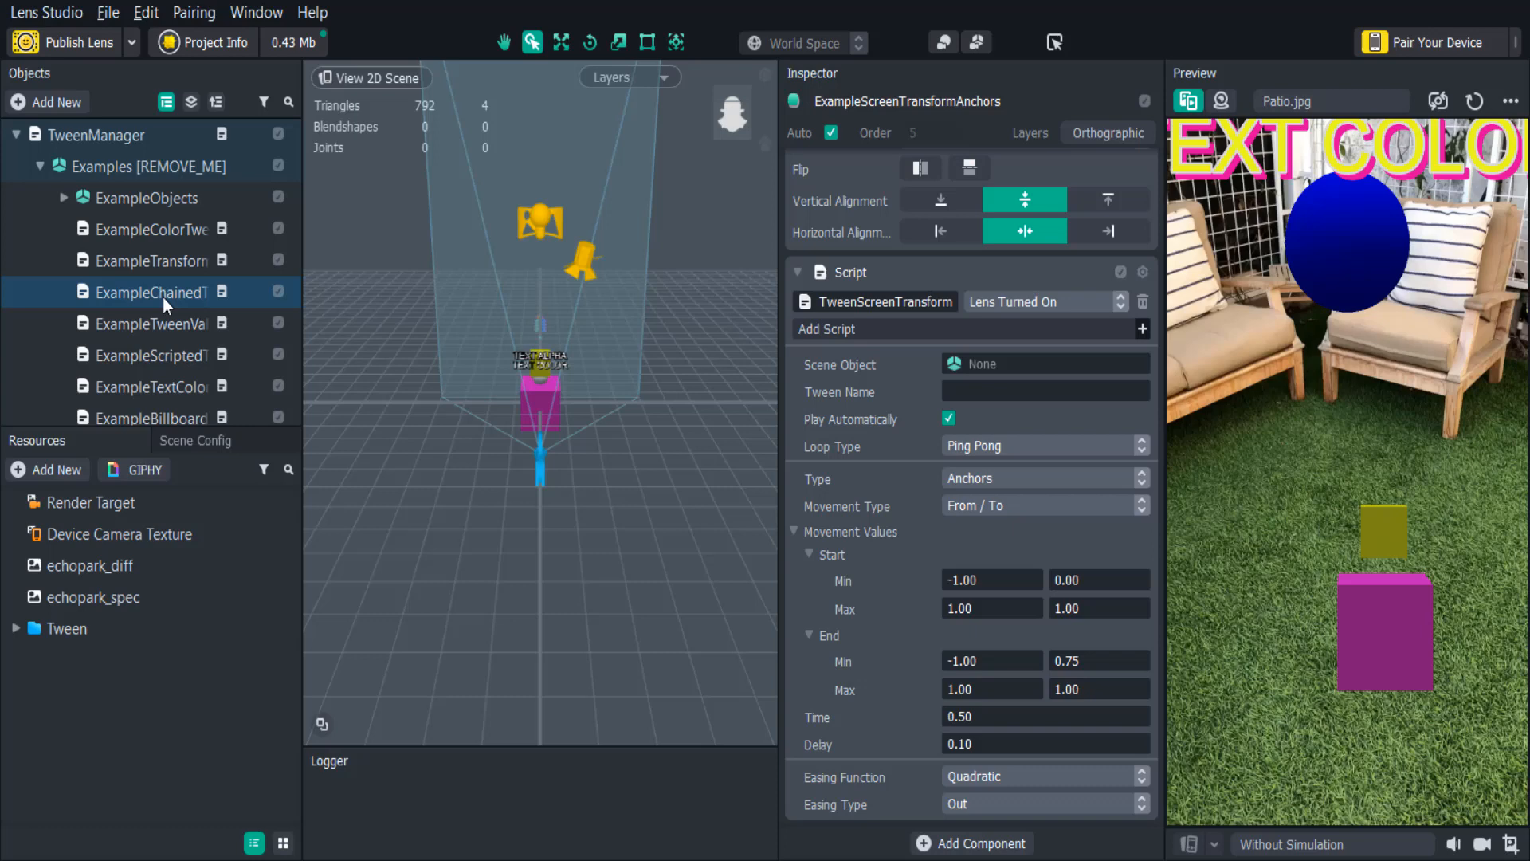
left_click(151, 292)
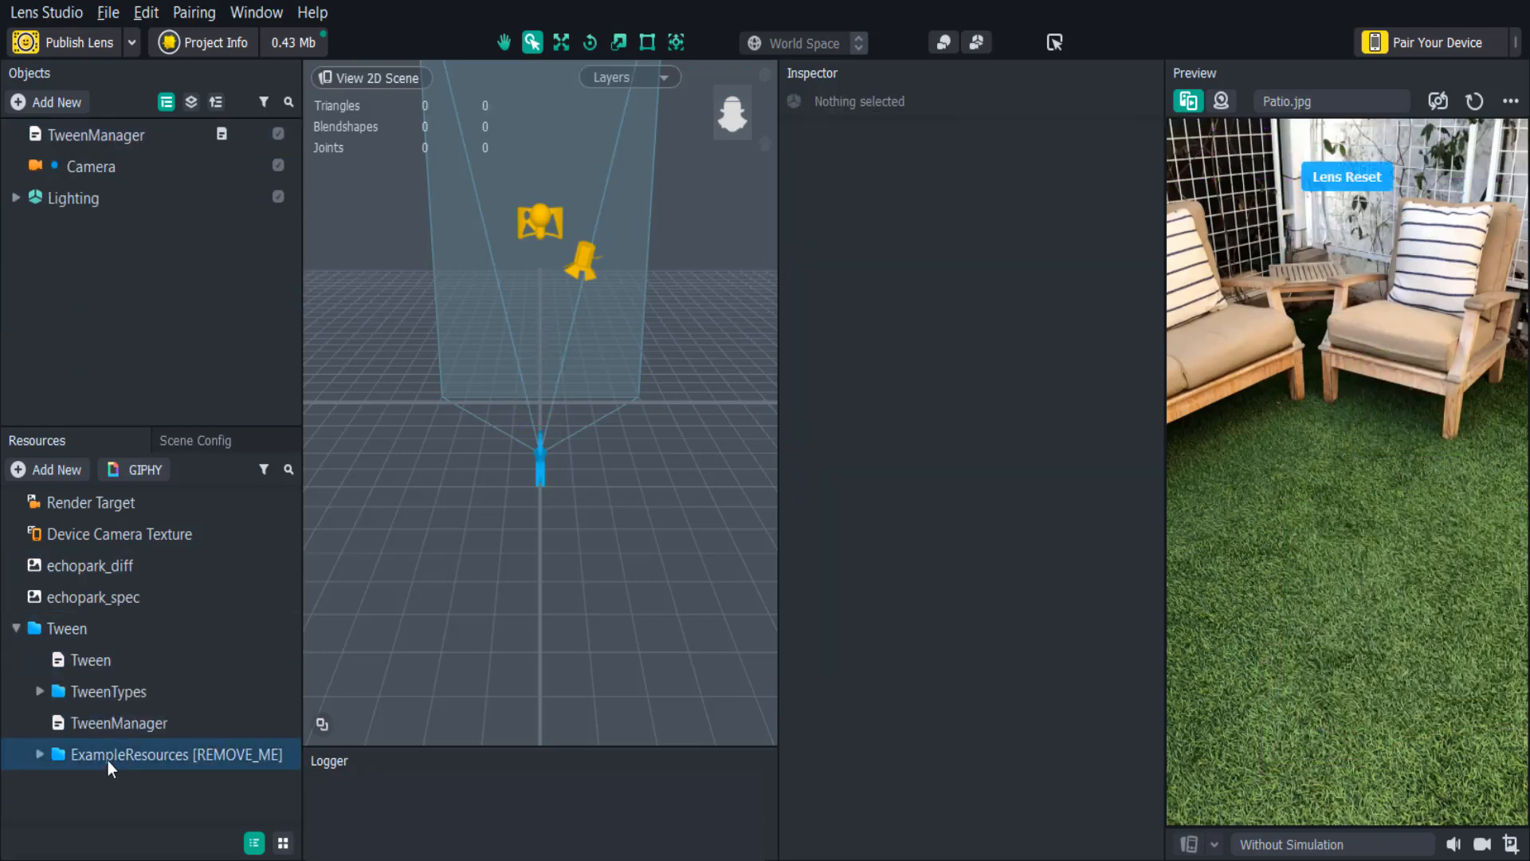
Add a Sphere object to the scene via Add New
left_click(46, 102)
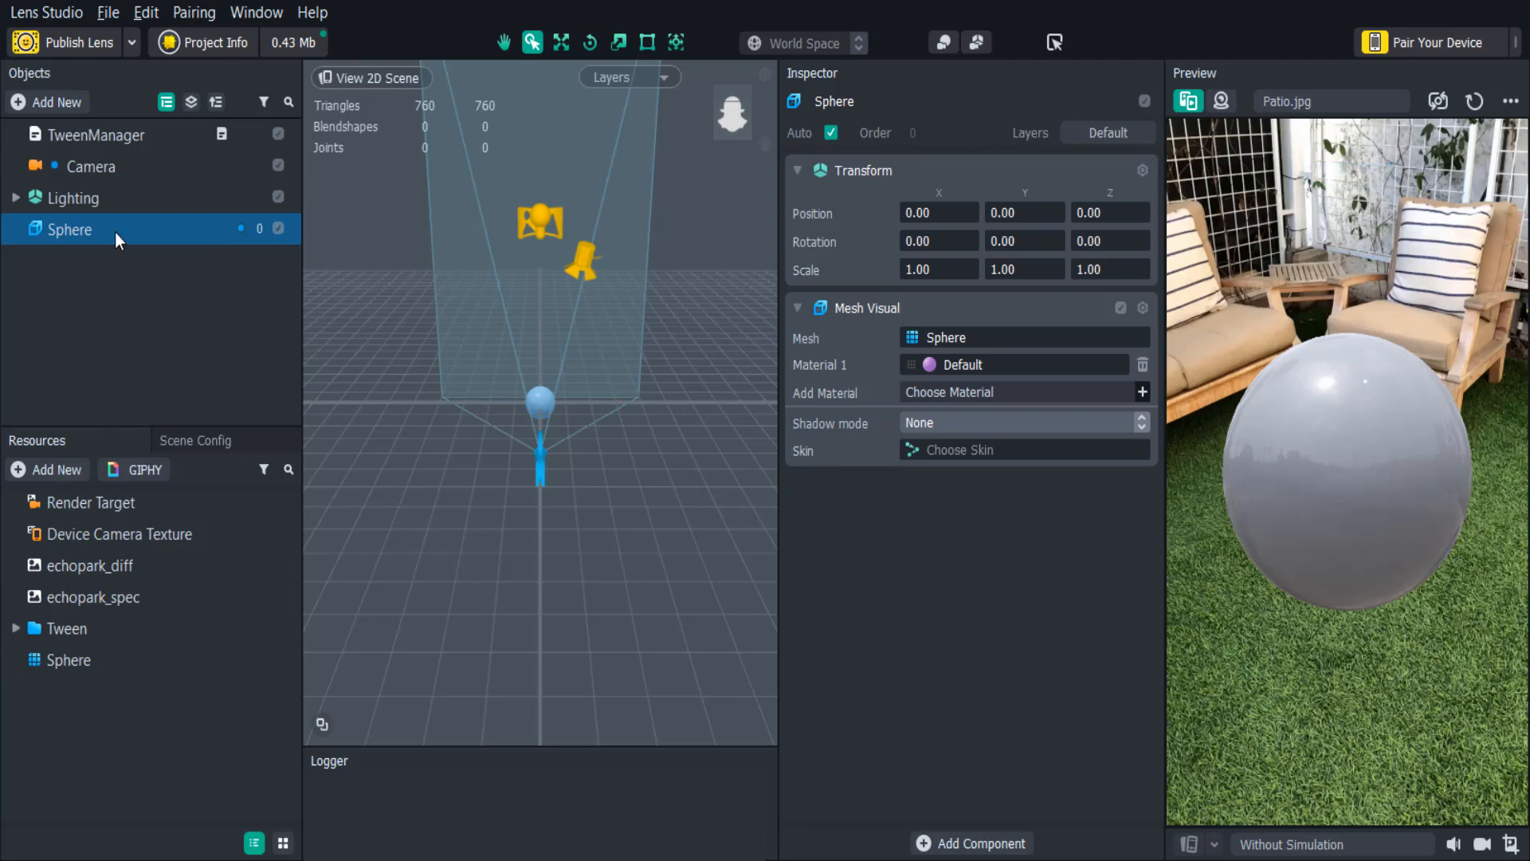
Add a Script component to the Sphere and assign TweenTransform from Tween > TweenTypes
left_click(189, 259)
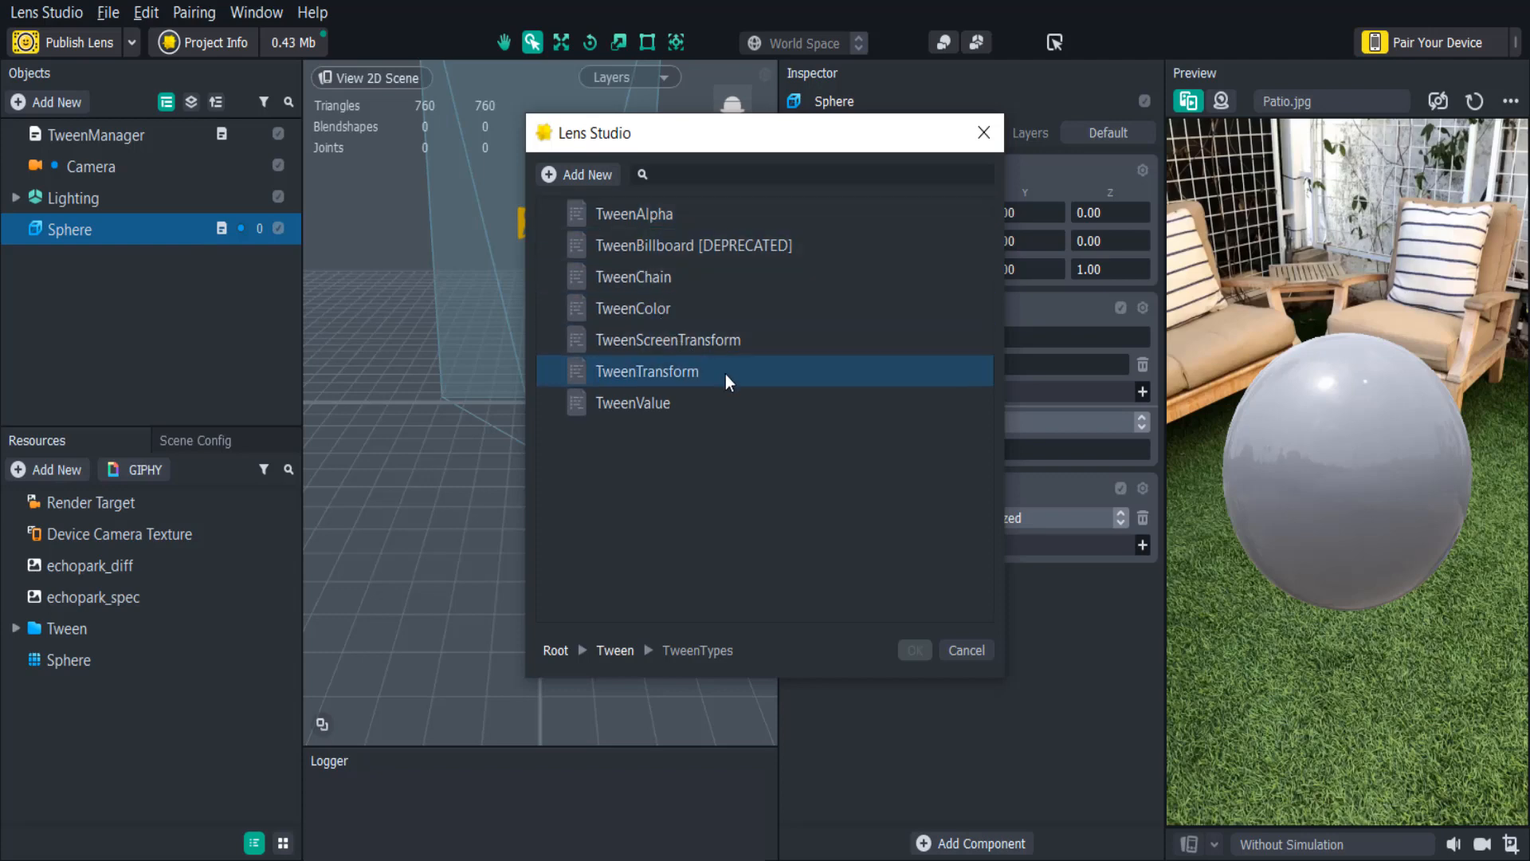
left_click(912, 649)
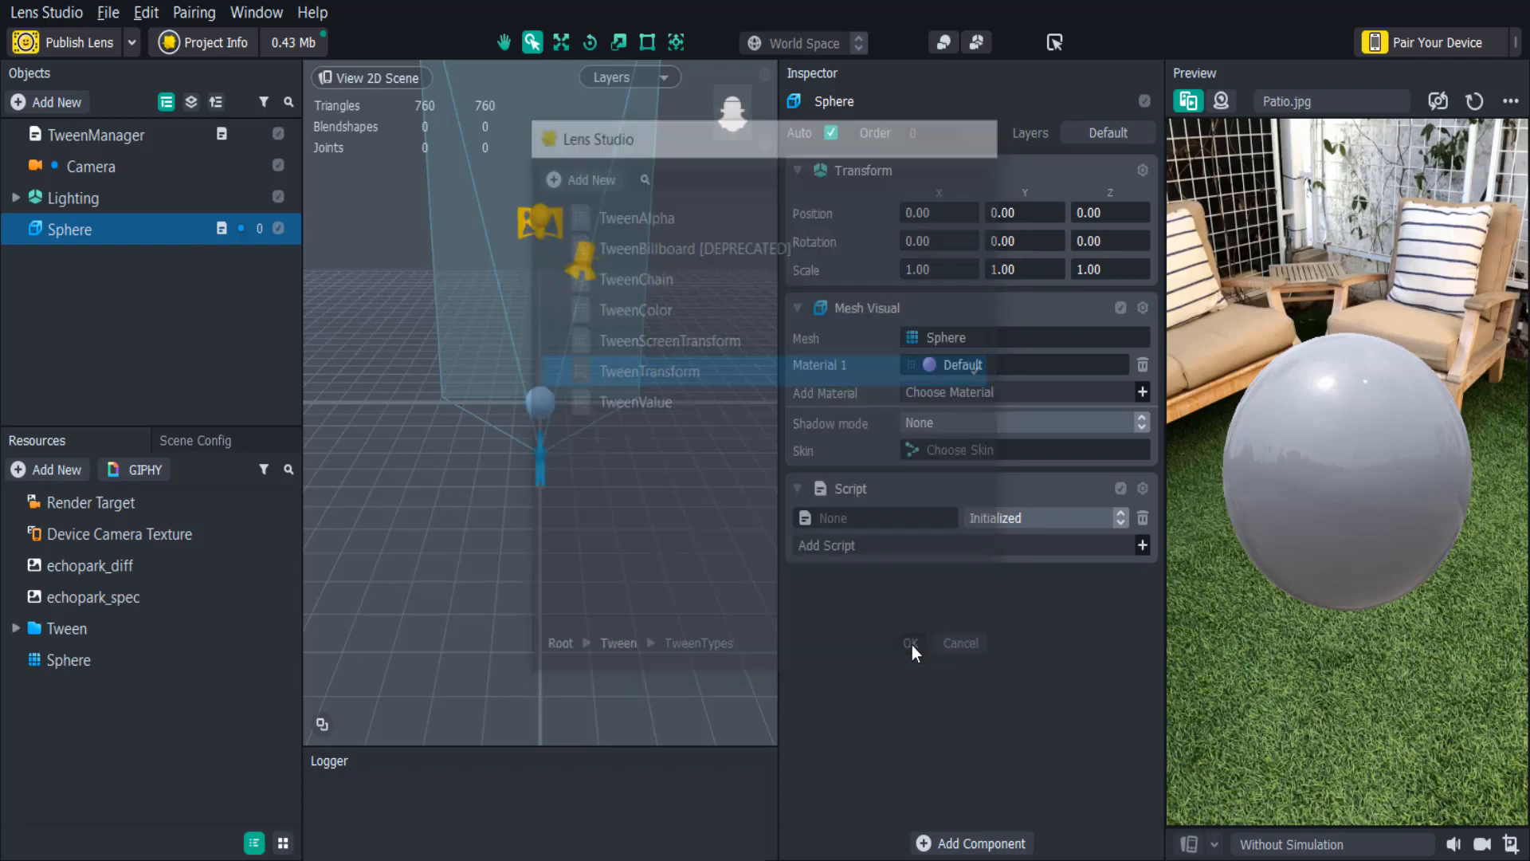
left_click(910, 642)
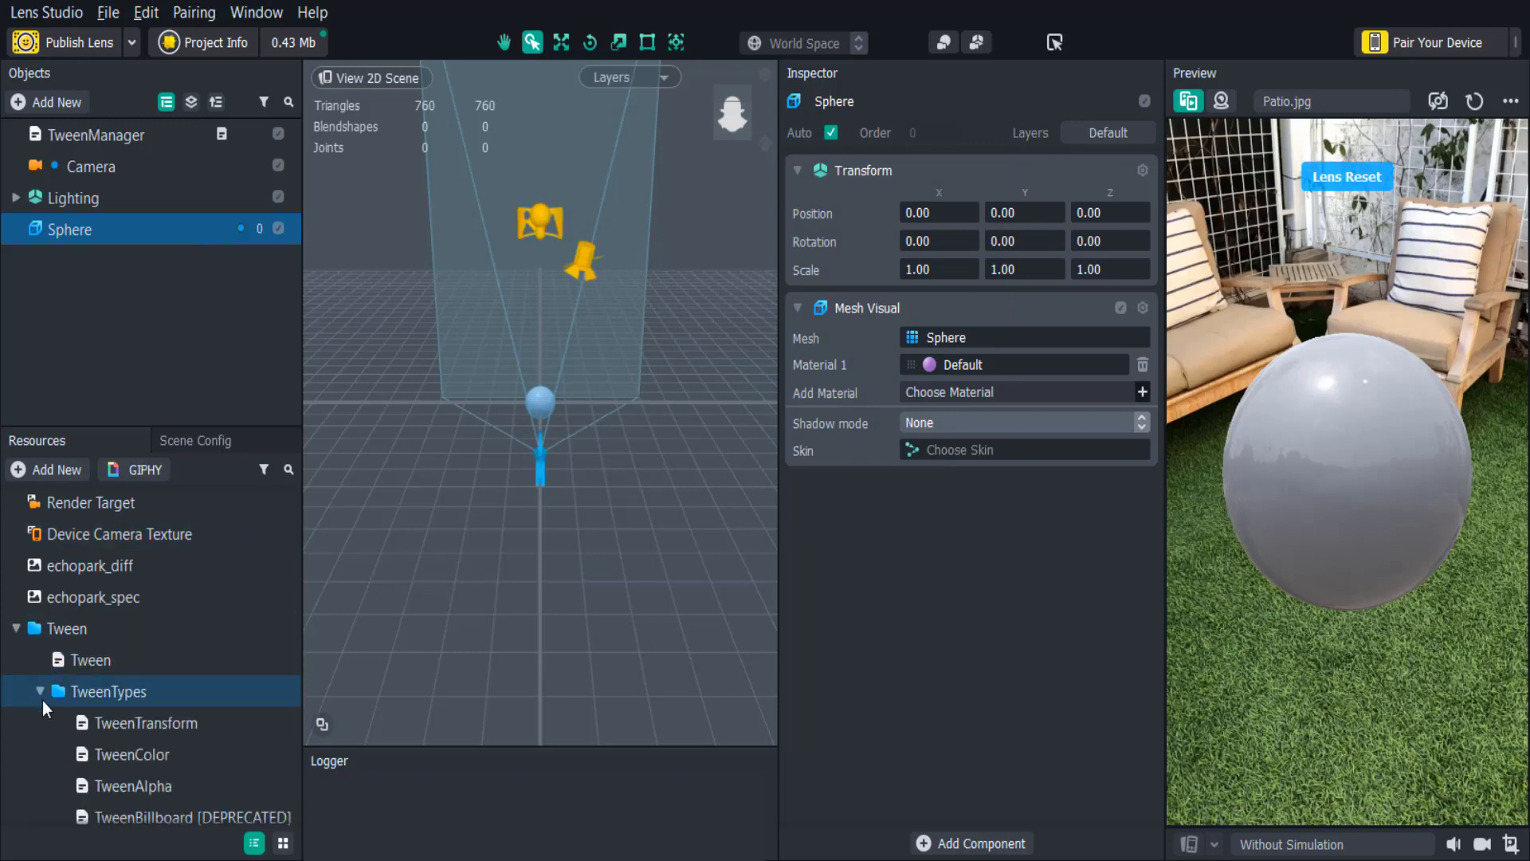
left_click(142, 722)
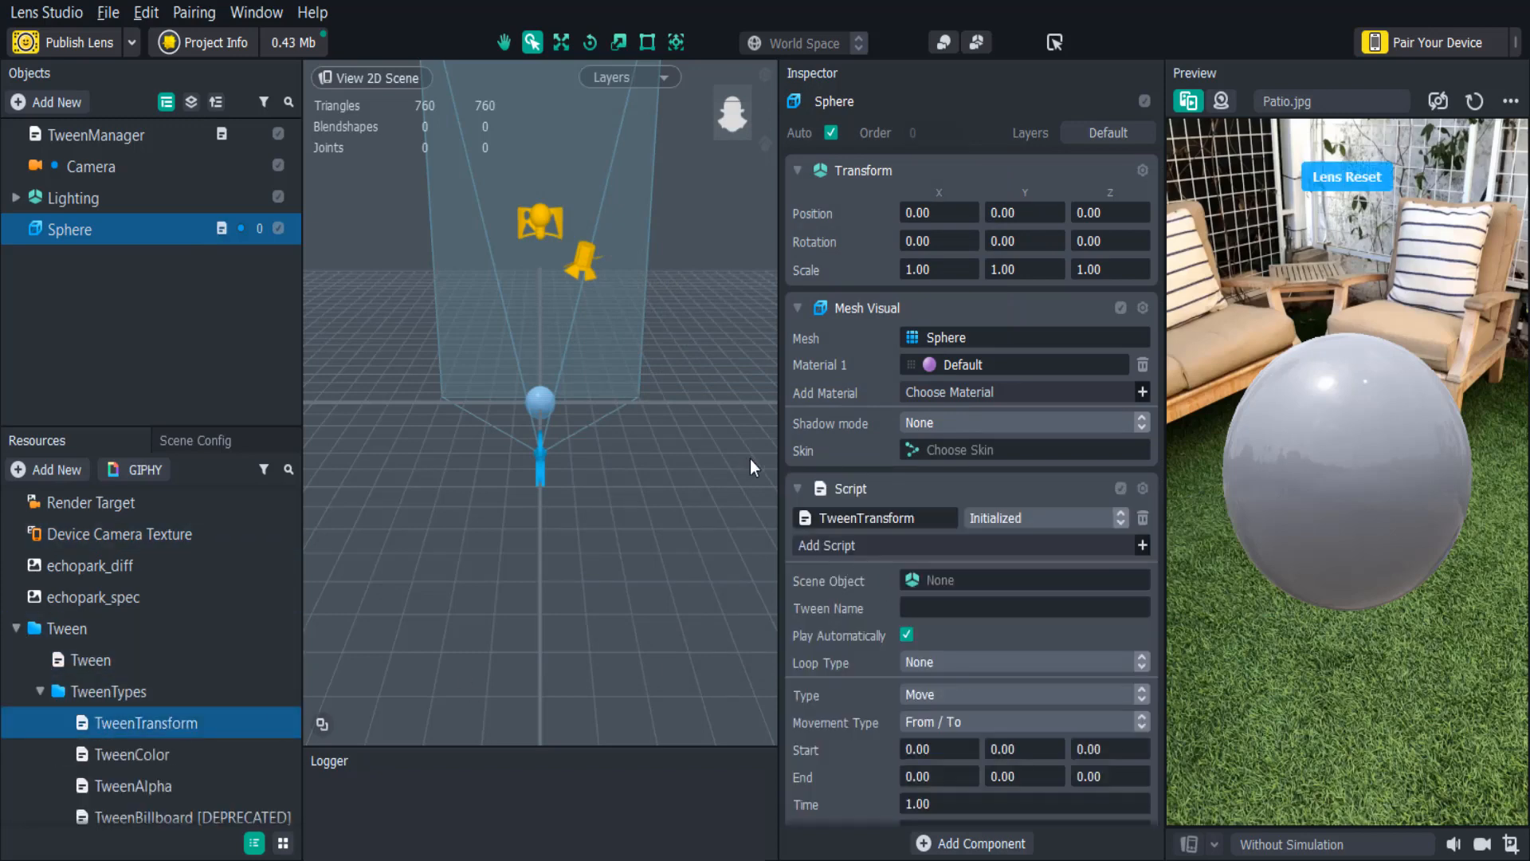
Set the TweenTransform Movement Type to Offset with offset 2, 10, 4 over 2 seconds
scroll("down", 3)
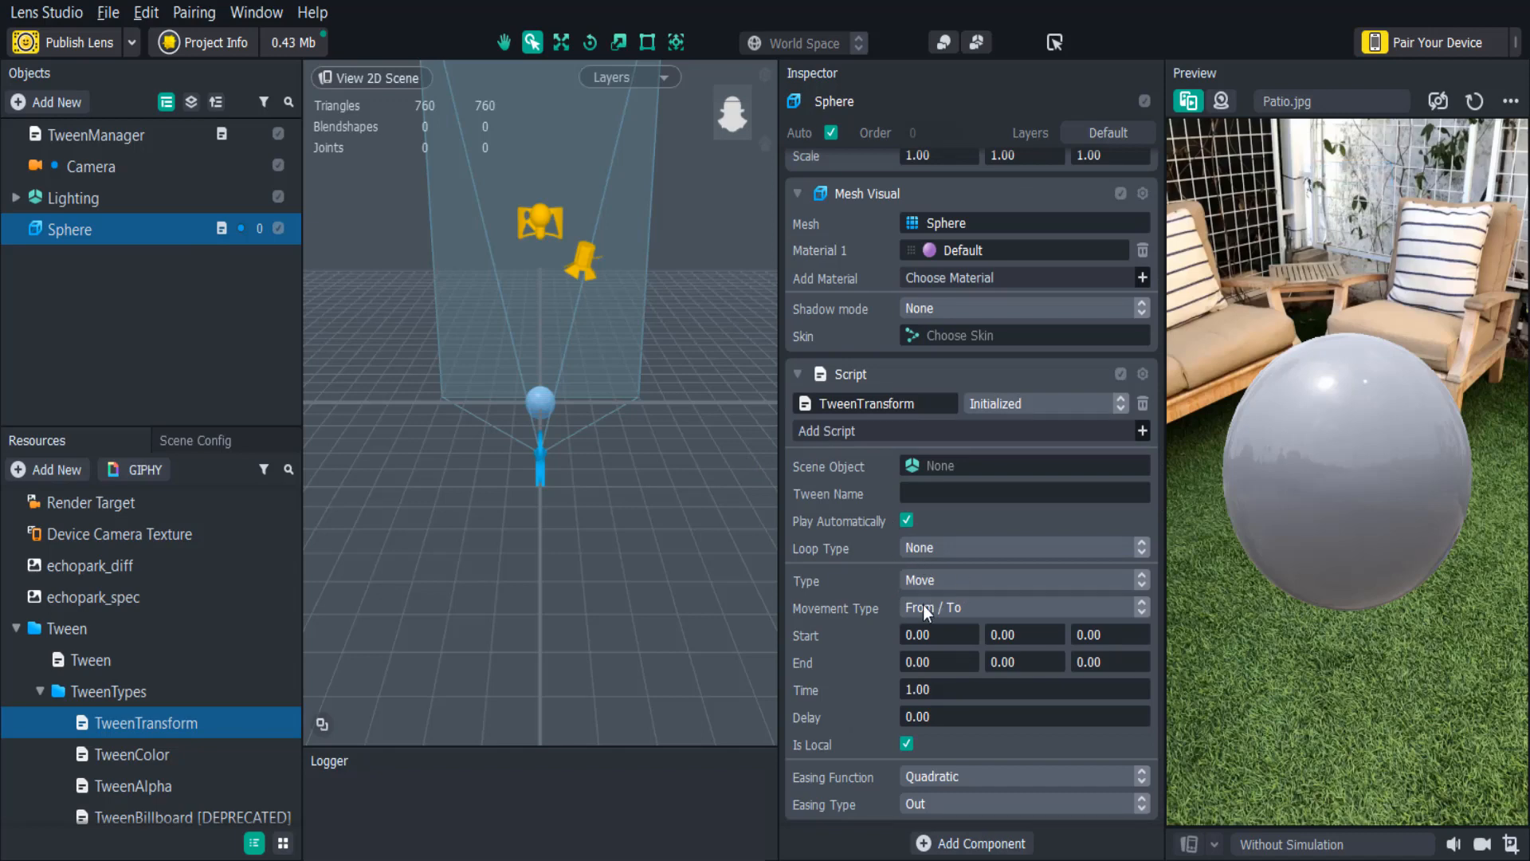
left_click(1022, 608)
type("2")
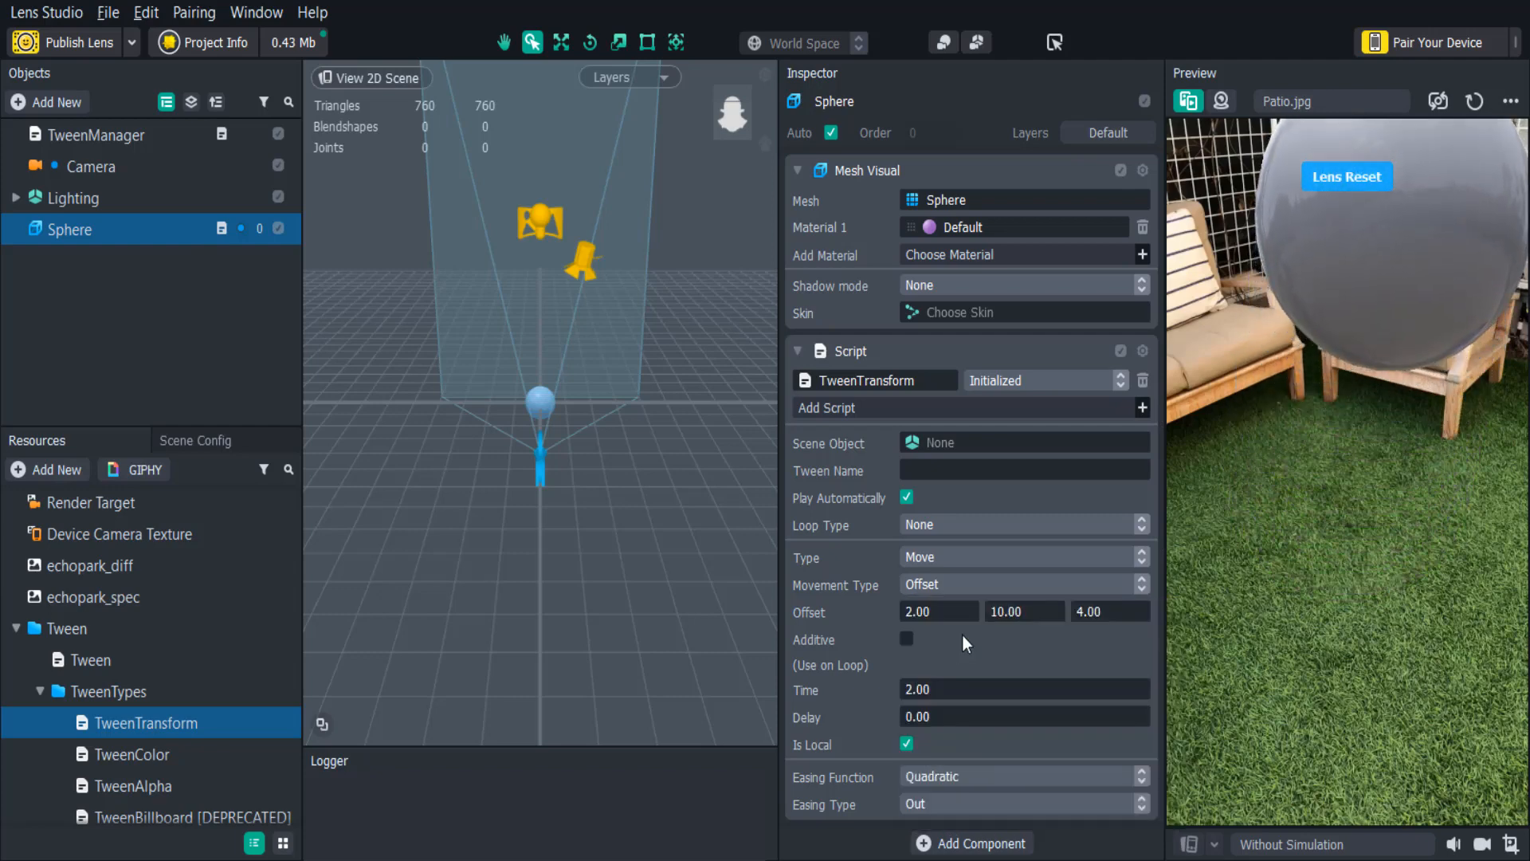
Try Loop and Ping Pong Once, settle on Ping Pong with Time 1, then delete the Sphere
left_click(1025, 525)
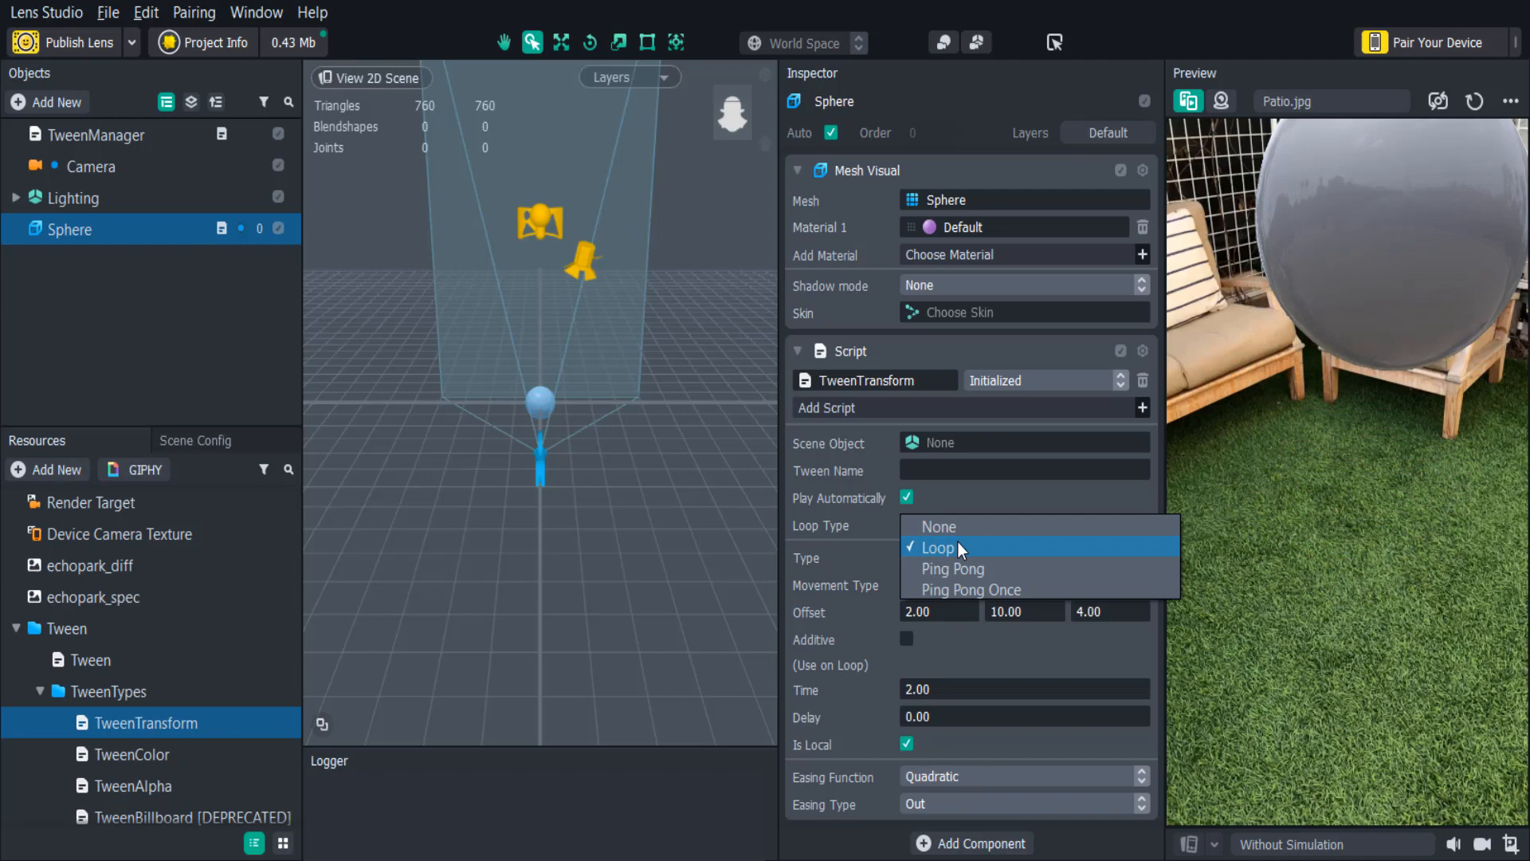
left_click(936, 547)
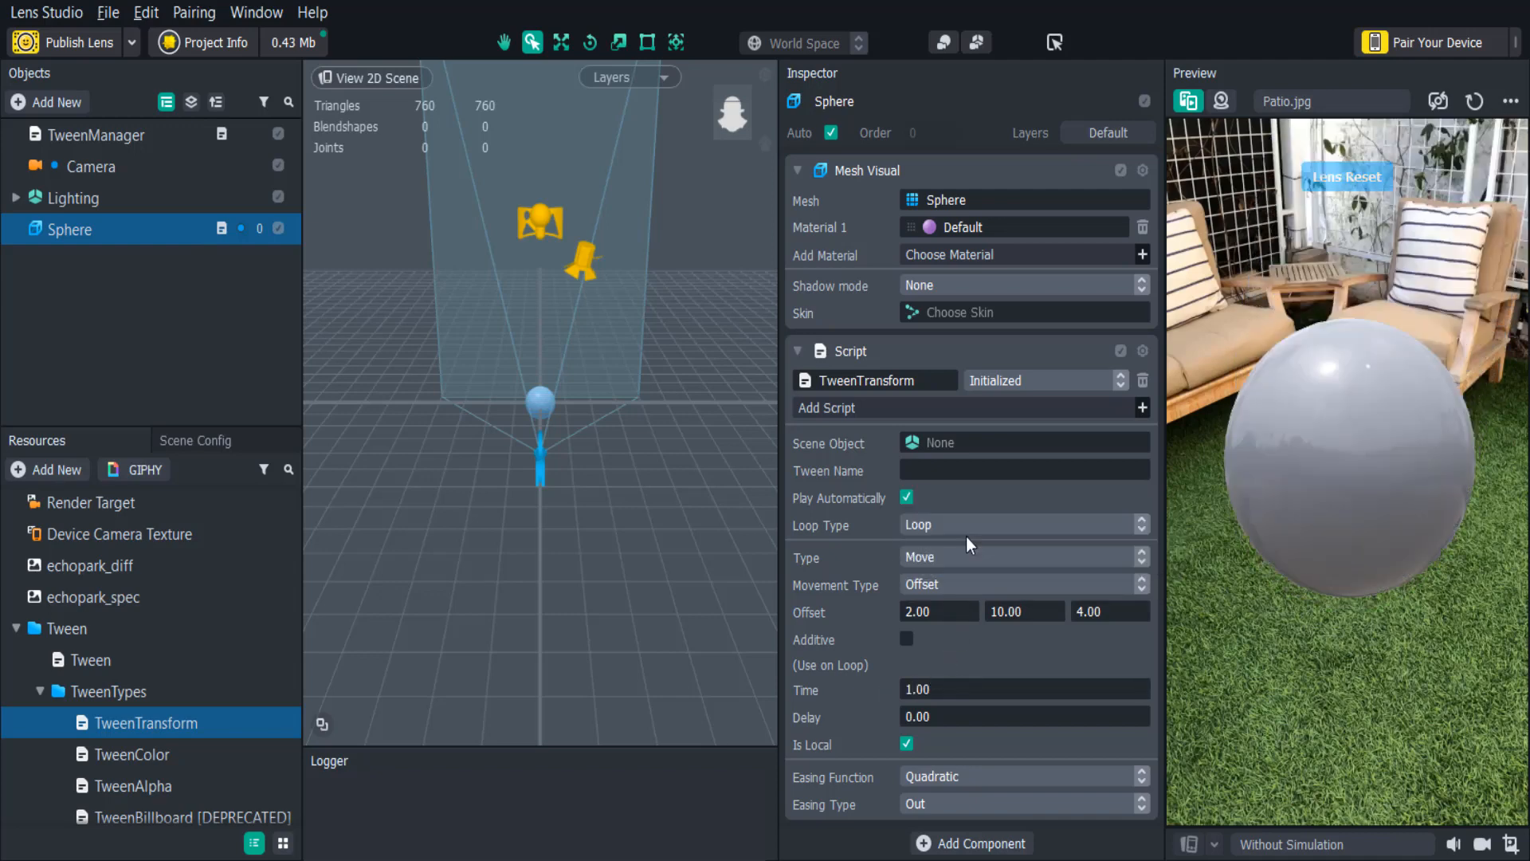
left_click(1020, 524)
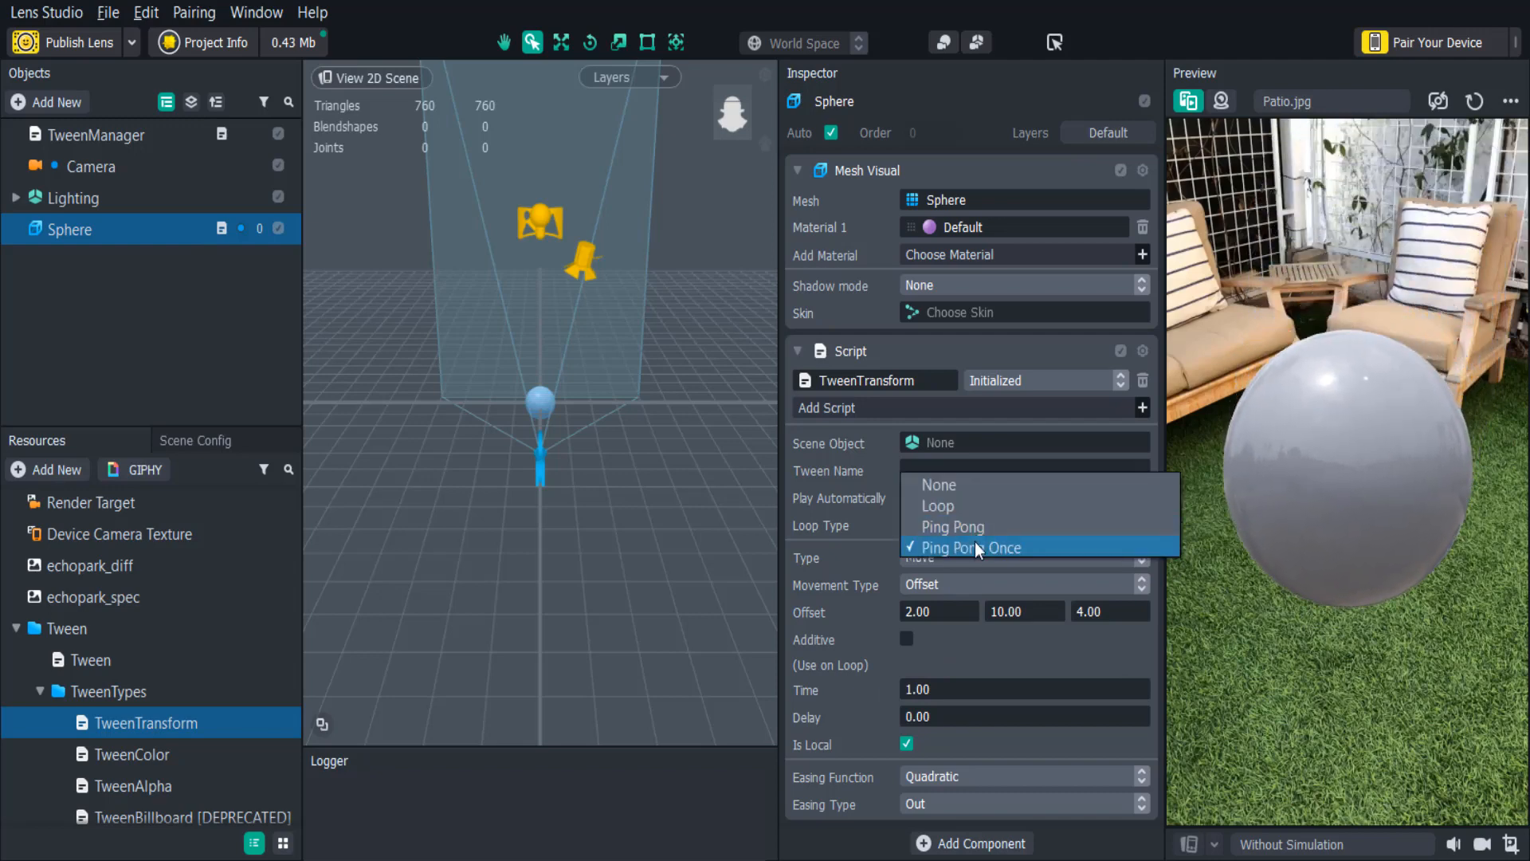
left_click(967, 547)
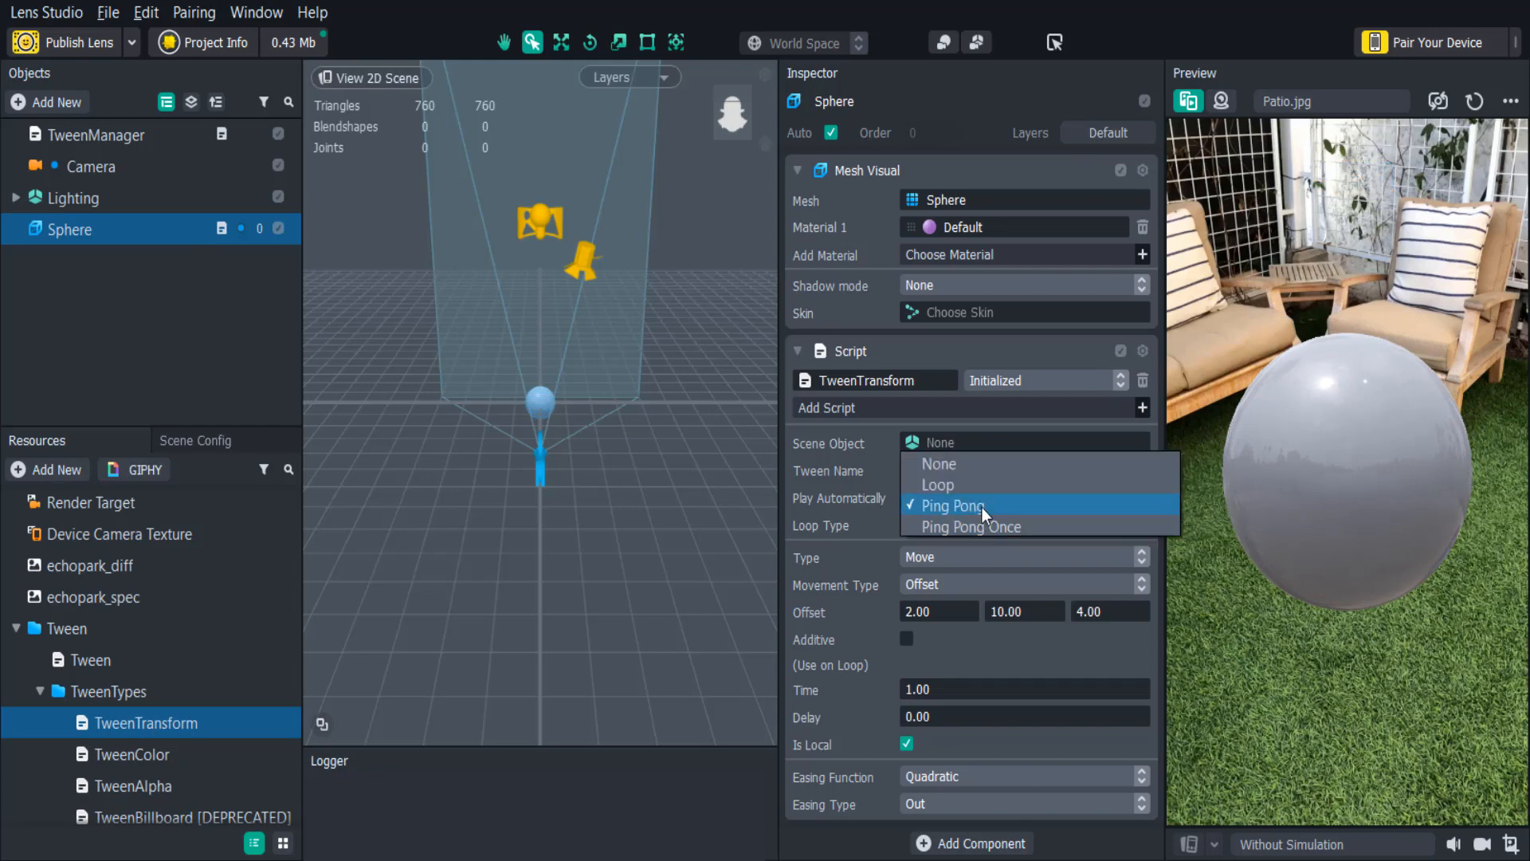
left_click(948, 505)
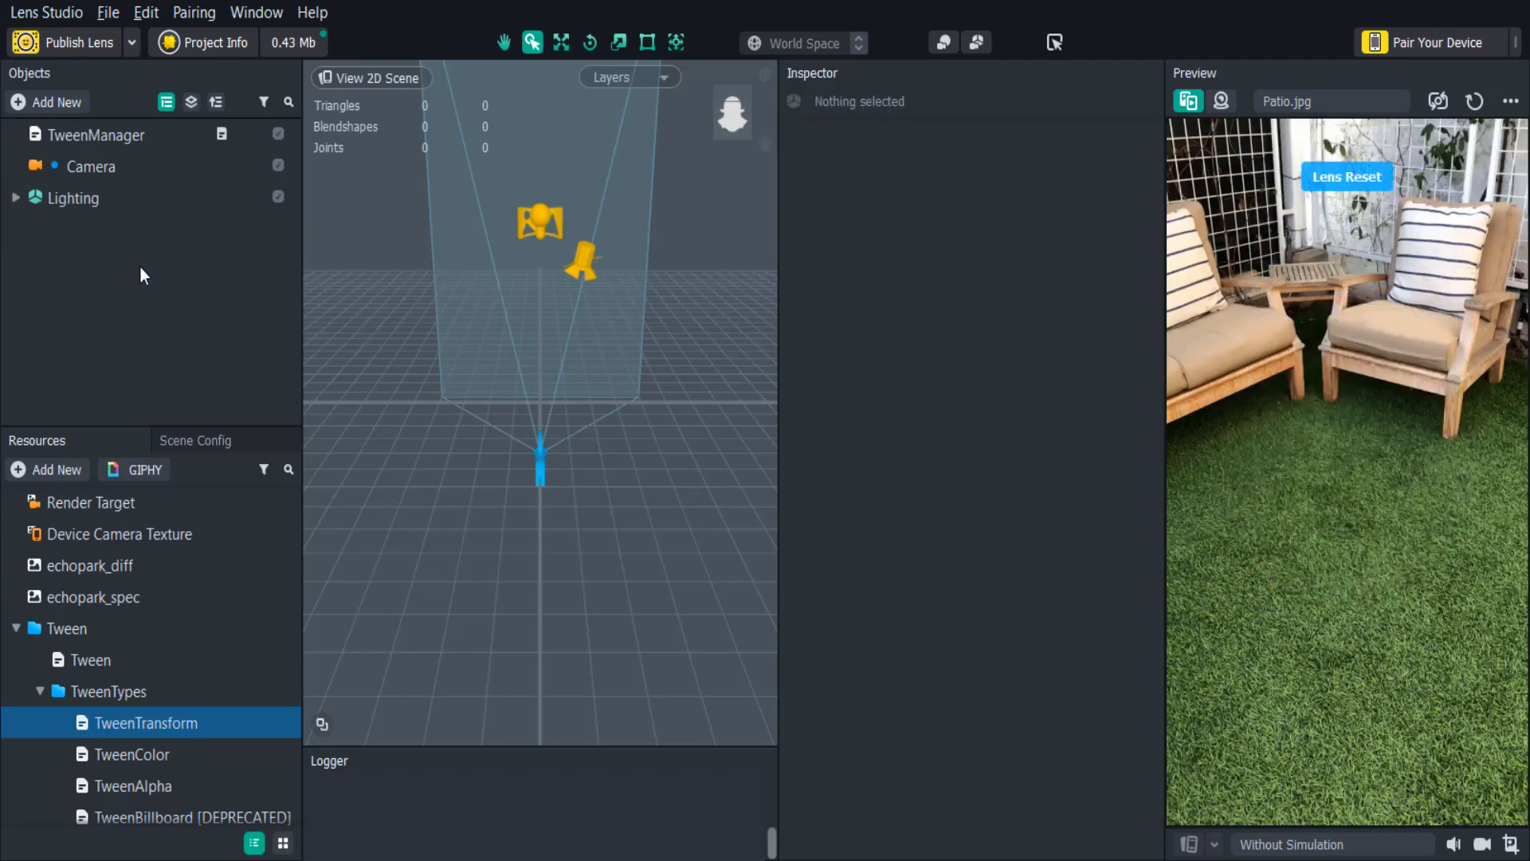
Add a Screen Image textured with echopark_spec carrying TweenAlpha 0 to 1, Time 2, Delay 0.5
left_click(47, 102)
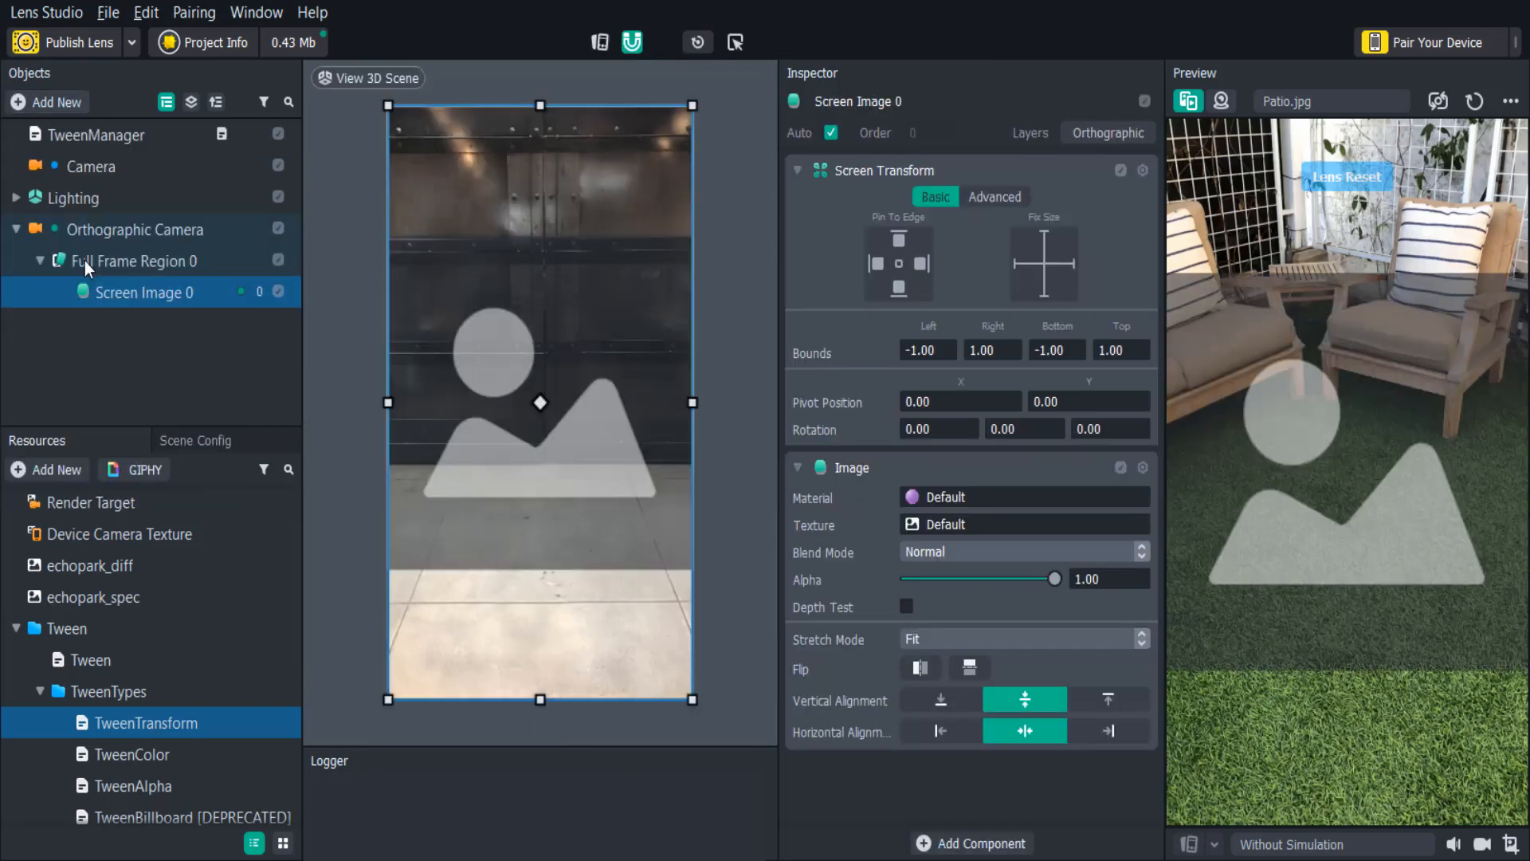
left_click(1022, 524)
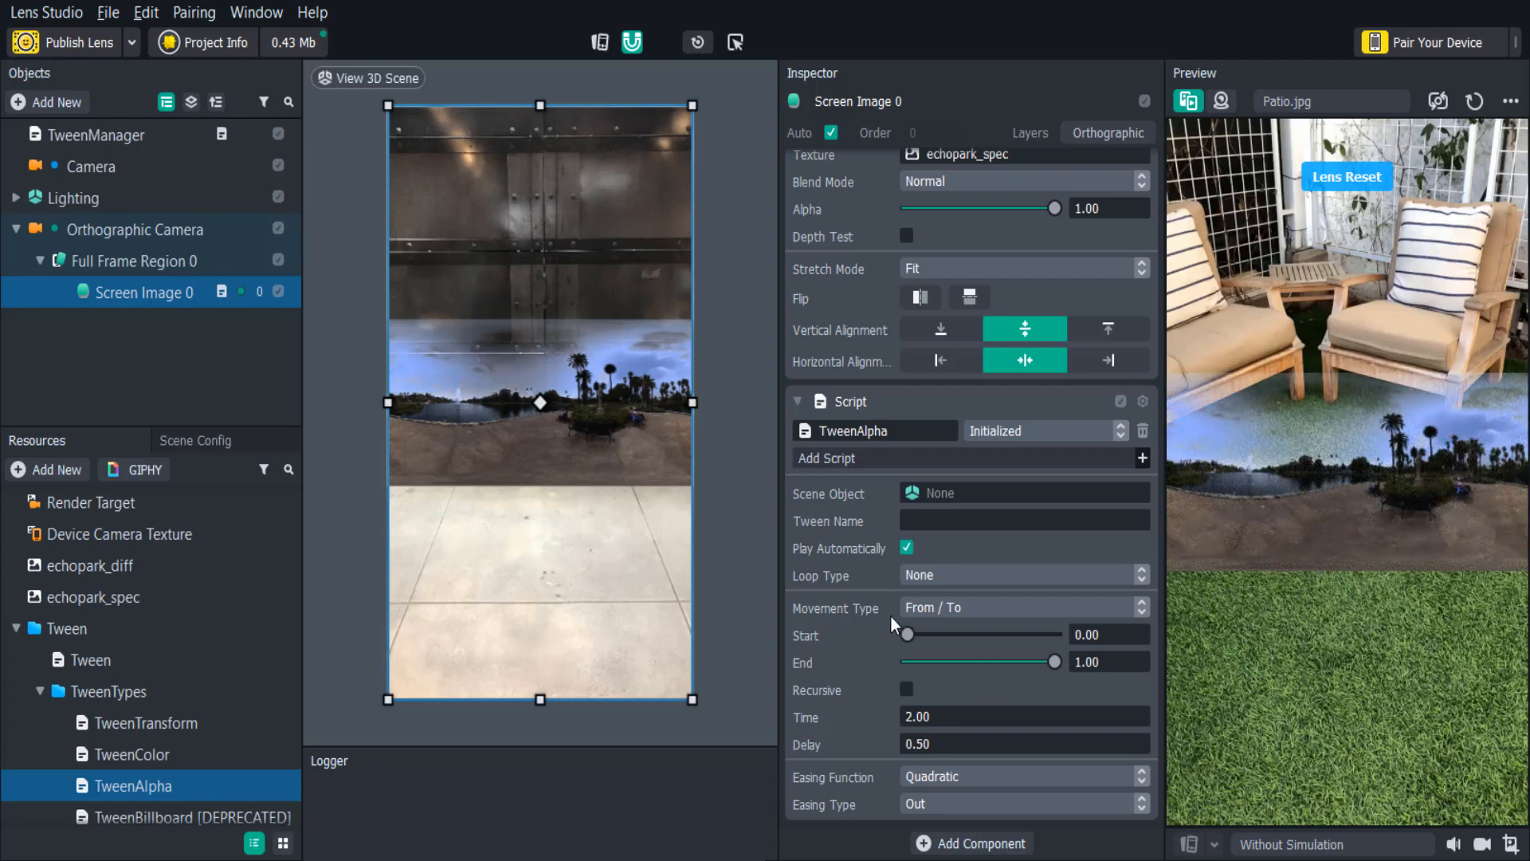
Set TweenAlpha Start to 1, End to 0 and Loop Type to Ping Pong
left_click_drag(907, 634, 1053, 635)
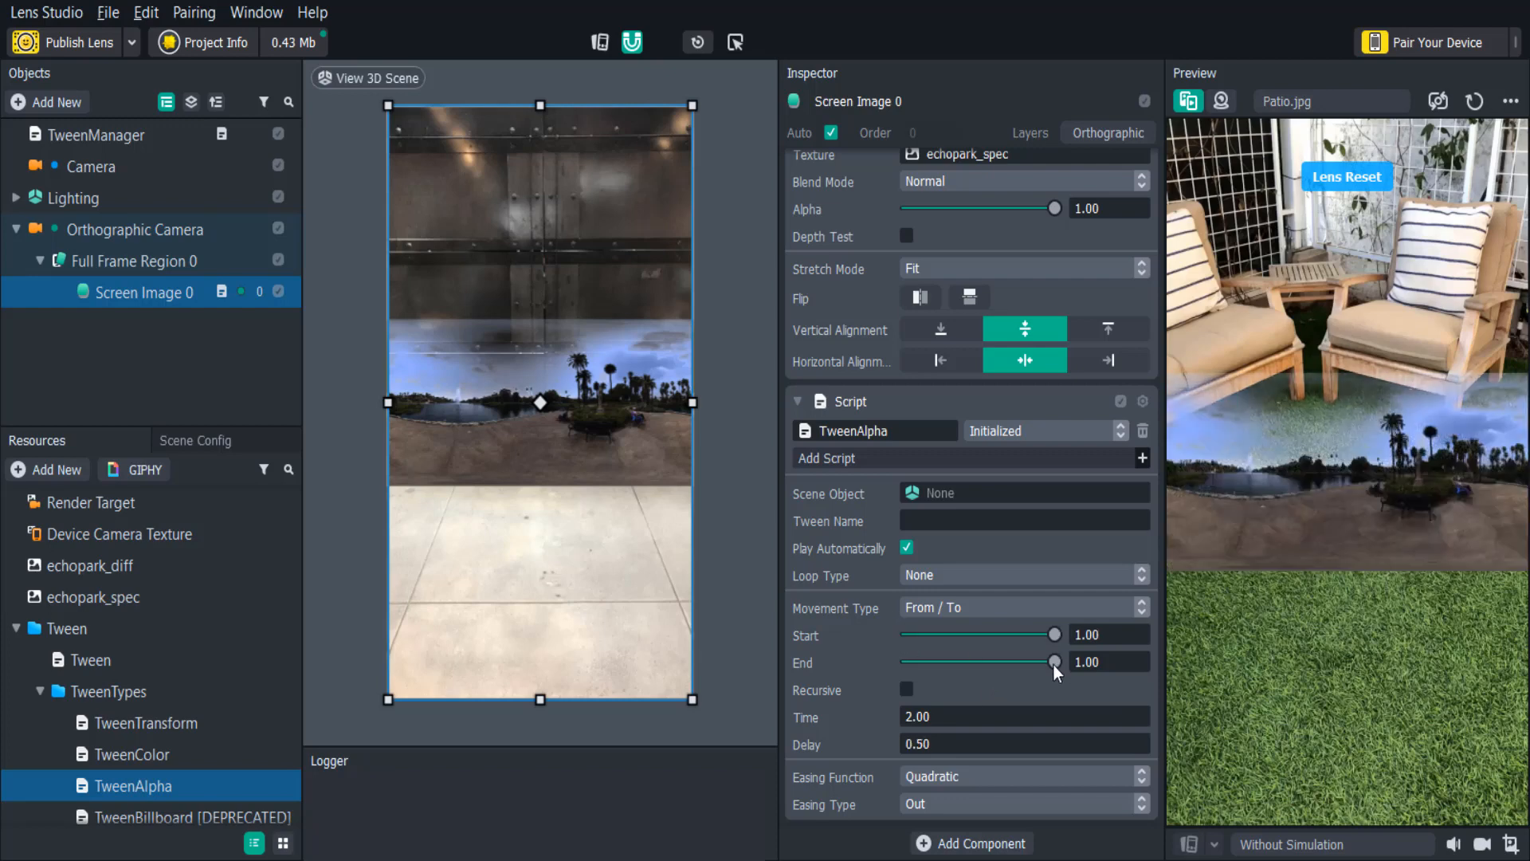
left_click_drag(1053, 661, 905, 661)
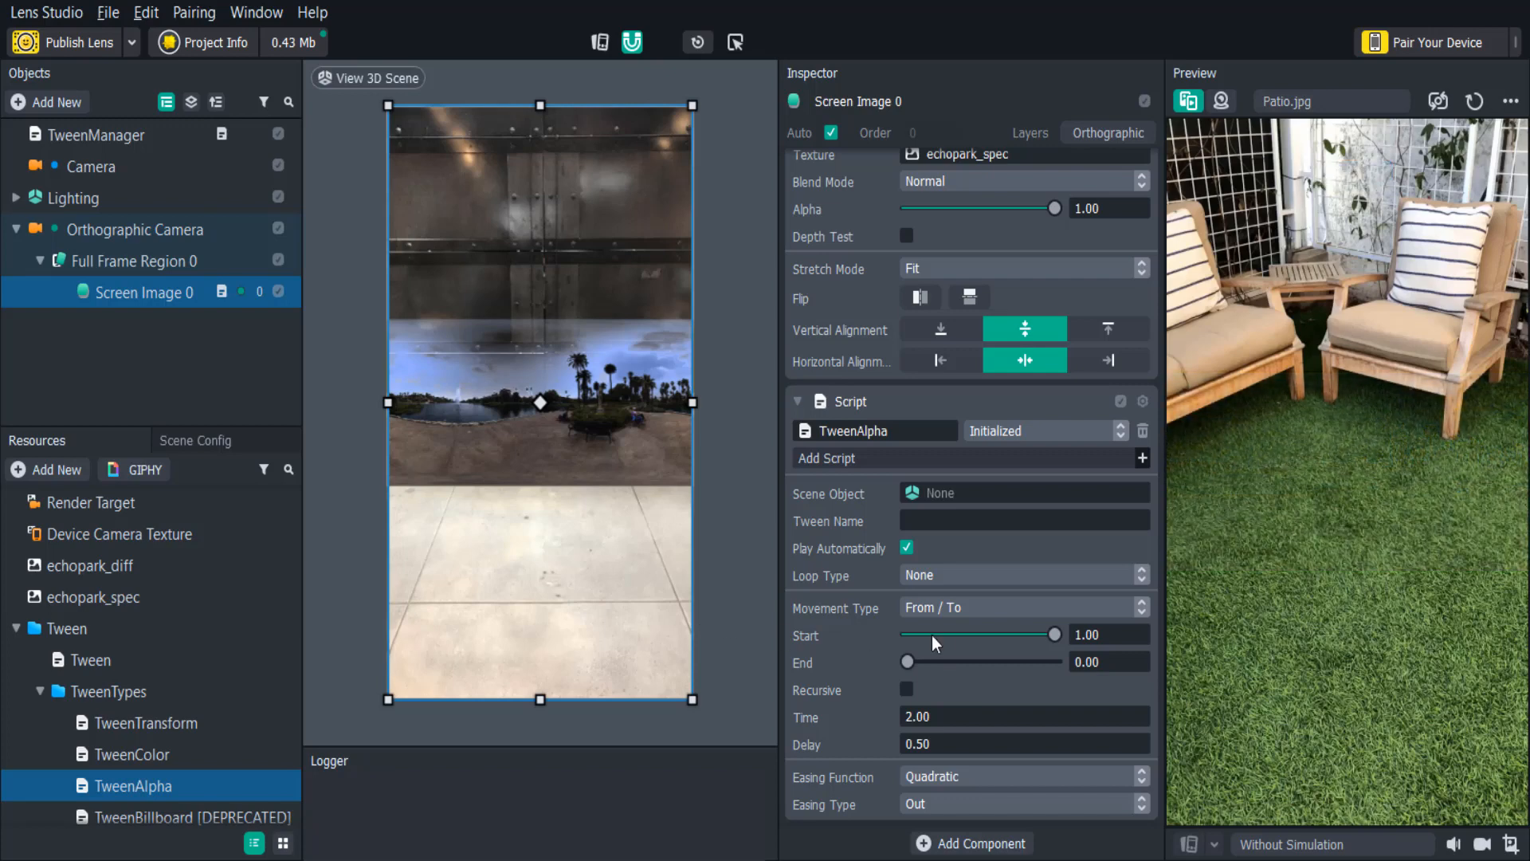
left_click(1024, 575)
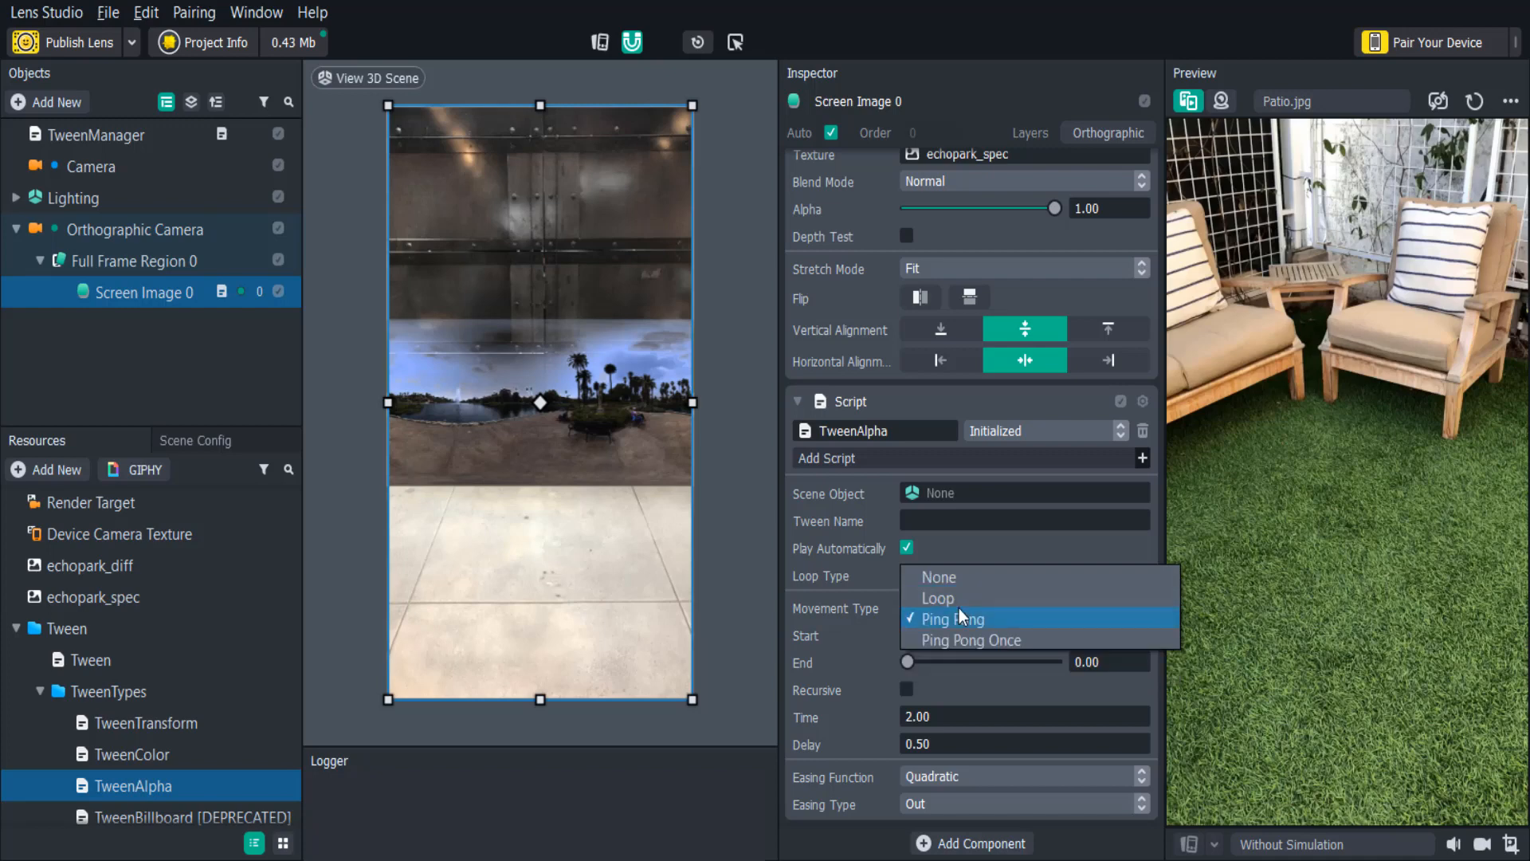
left_click(951, 618)
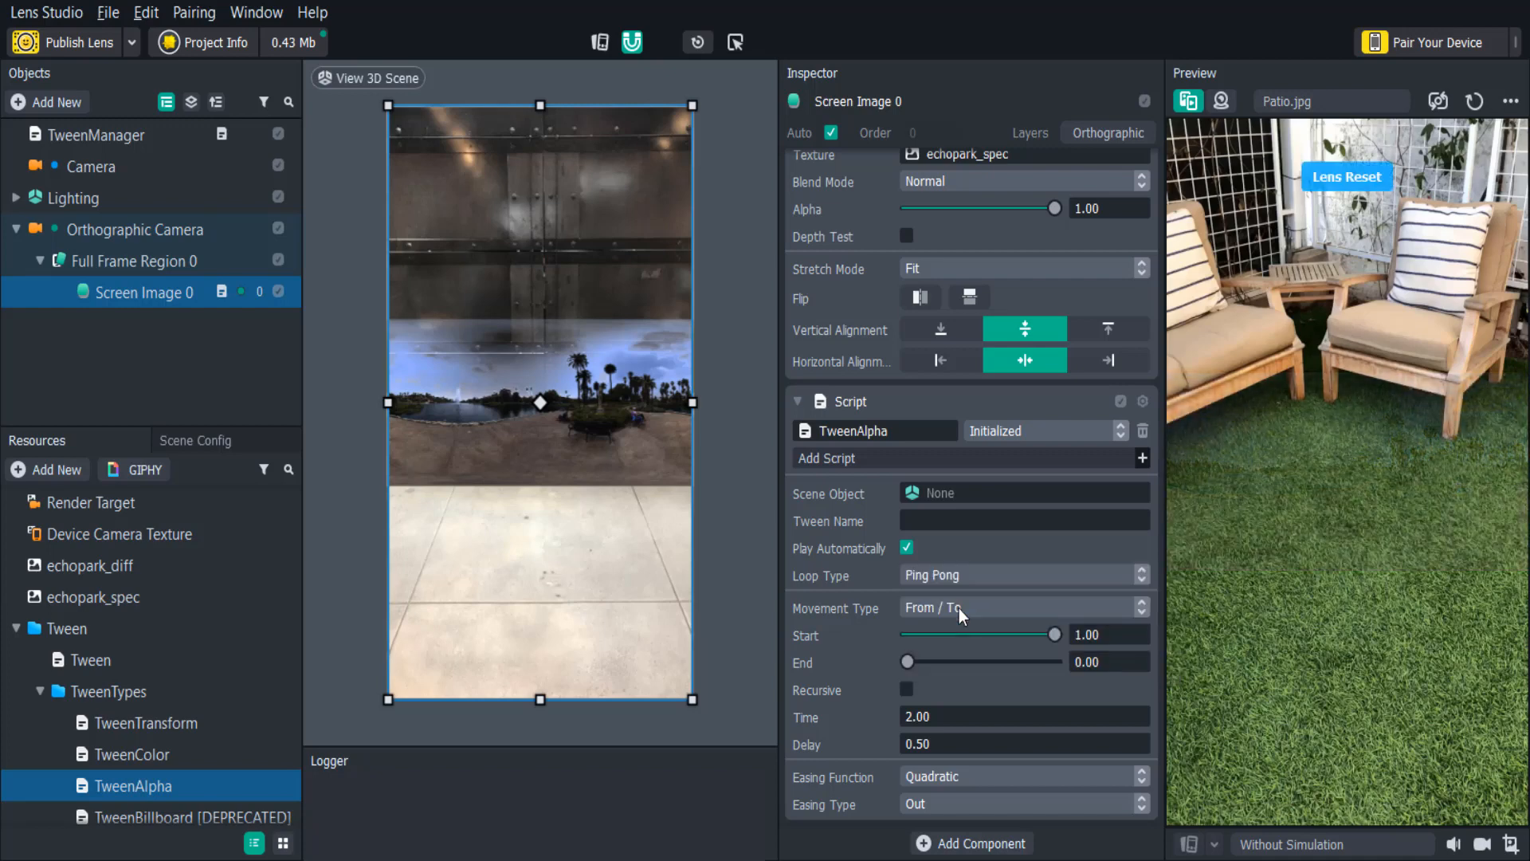